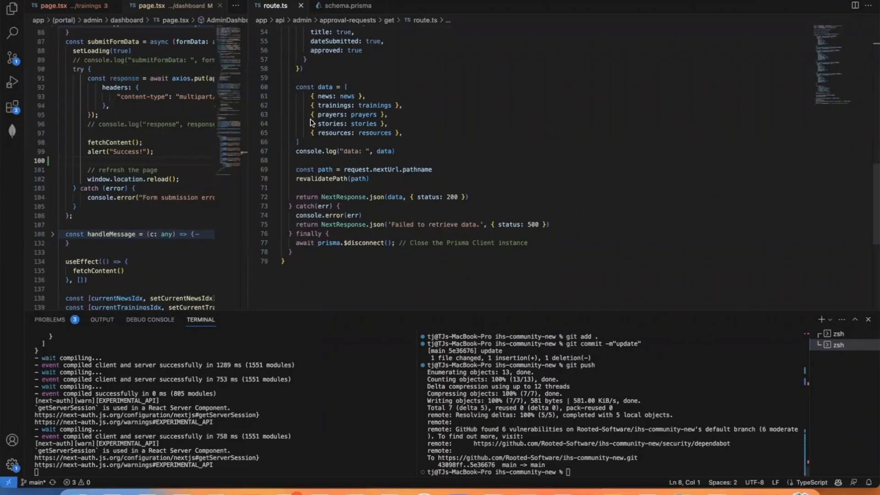
Select the revalidatePath call, then scroll the Route Segment Config docs to the example listing every exported option
double_click(318, 178)
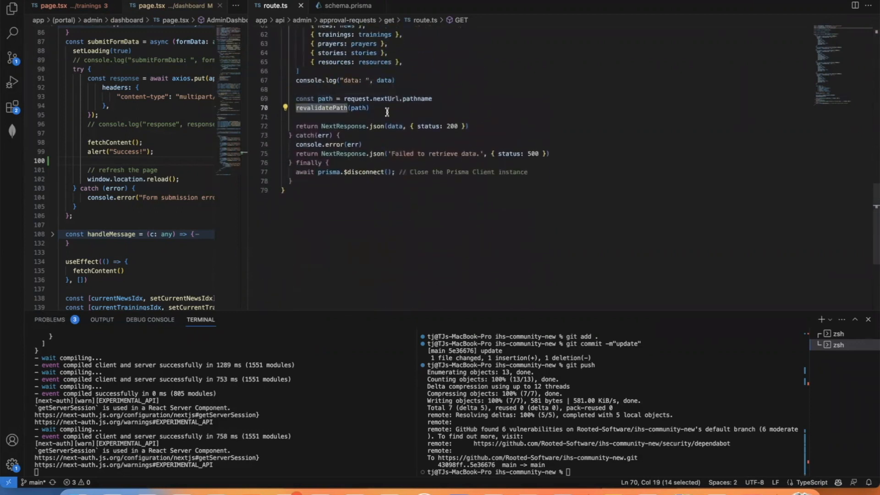
mouse_move(367, 94)
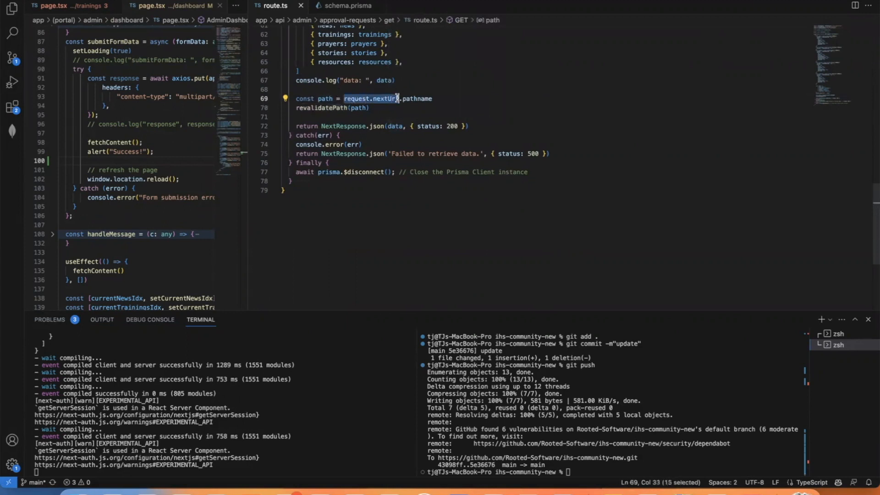
drag(398, 98, 433, 98)
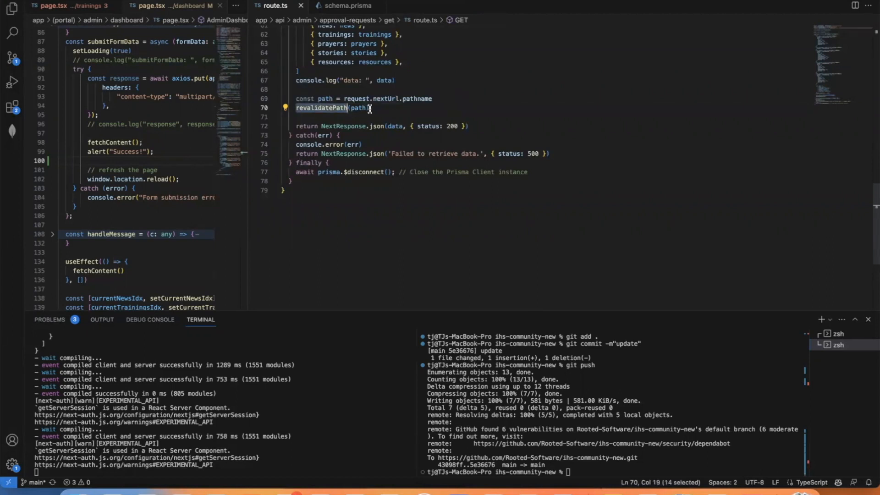
mouse_move(374, 112)
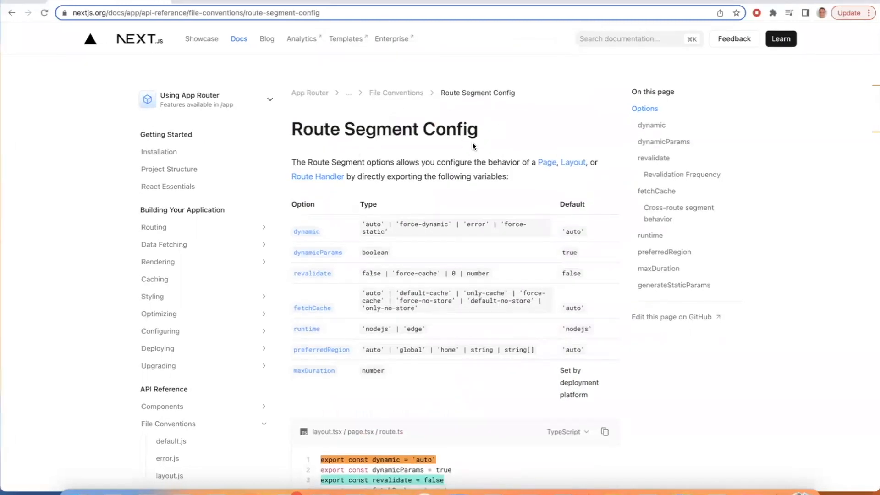
scroll(down, 3)
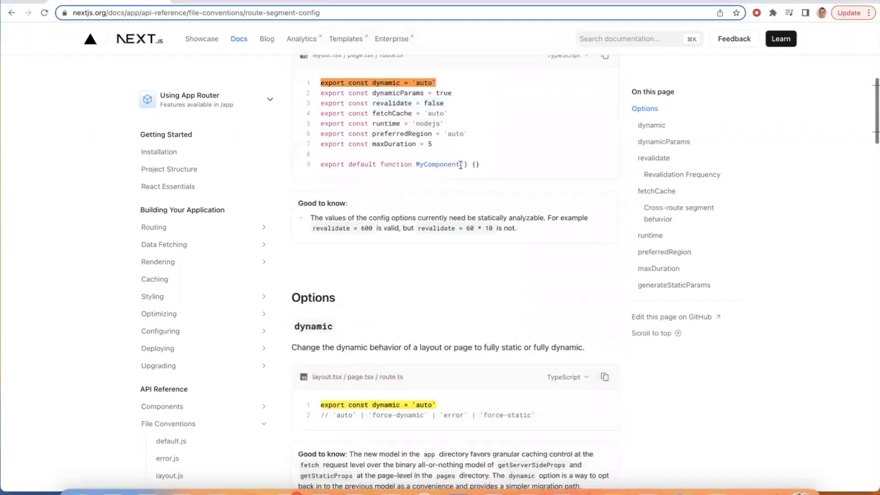
scroll(down, 3)
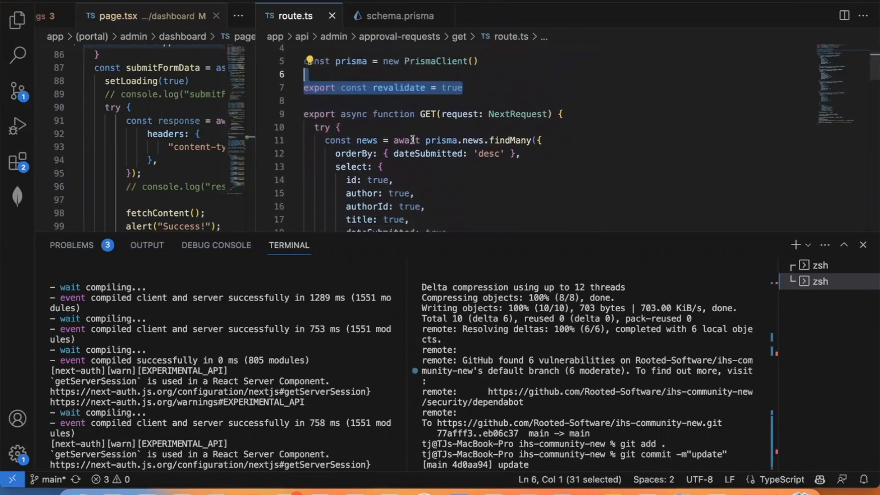
Scroll route.ts up to the GET handler where 'export const revalidate = true' goes
scroll(up, 3)
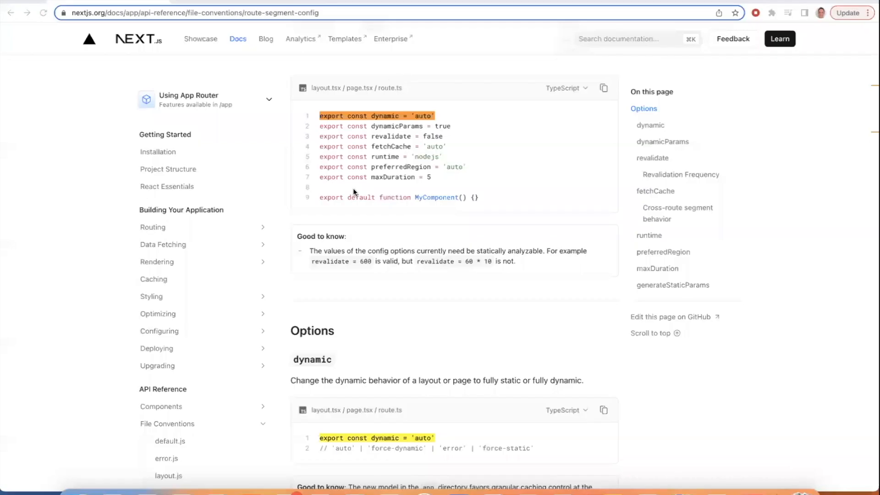
Scroll past the example to the Options > dynamic entry explaining 'auto', 'force-dynamic' and 'error'
scroll(down, 3)
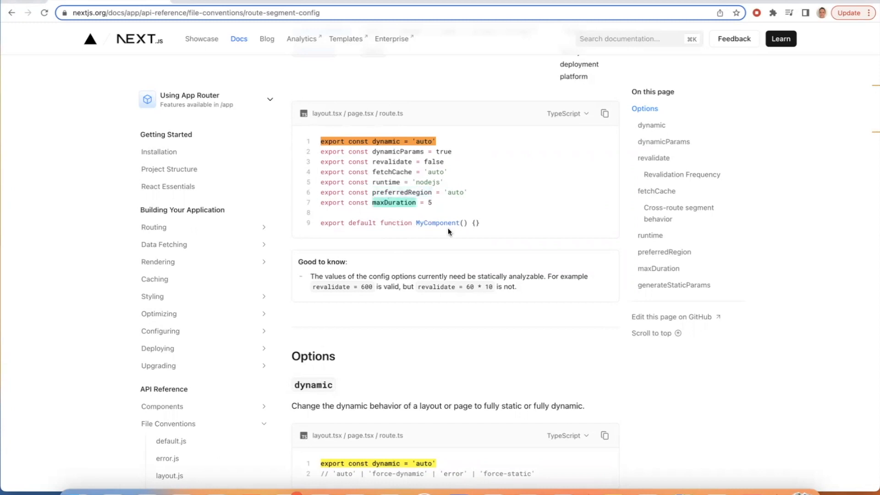
scroll(down, 3)
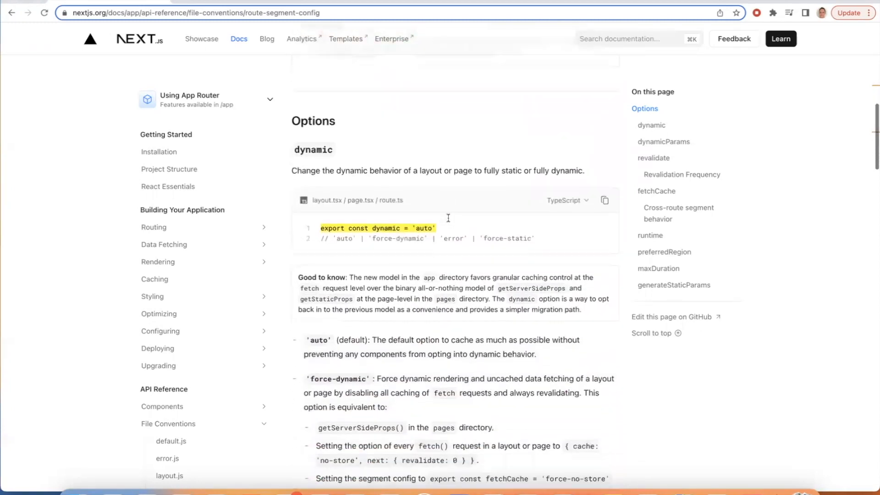
scroll(down, 3)
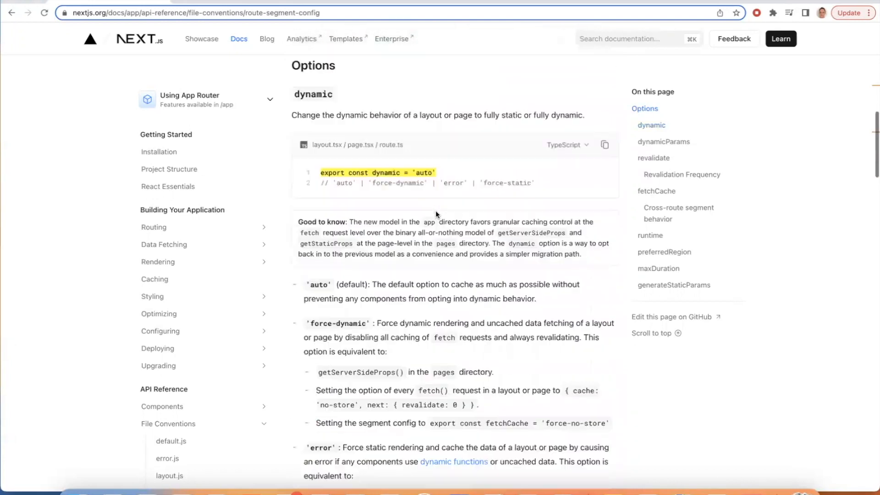
scroll(down, 3)
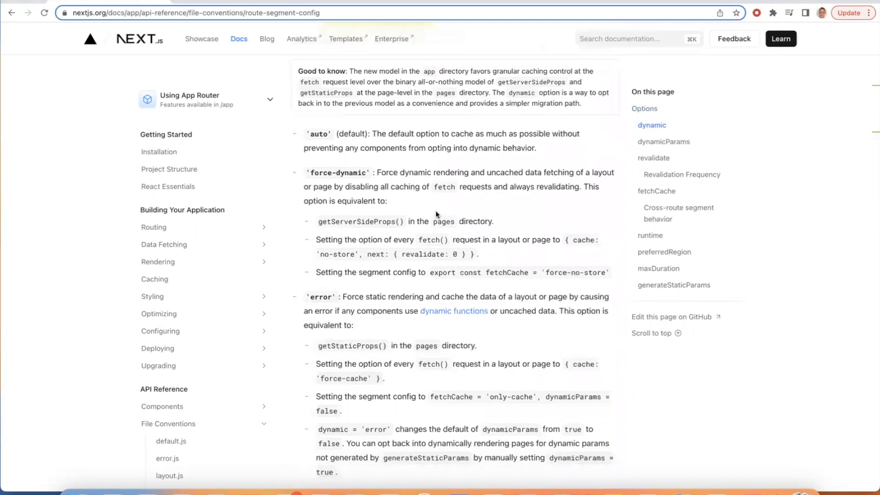
scroll(down, 3)
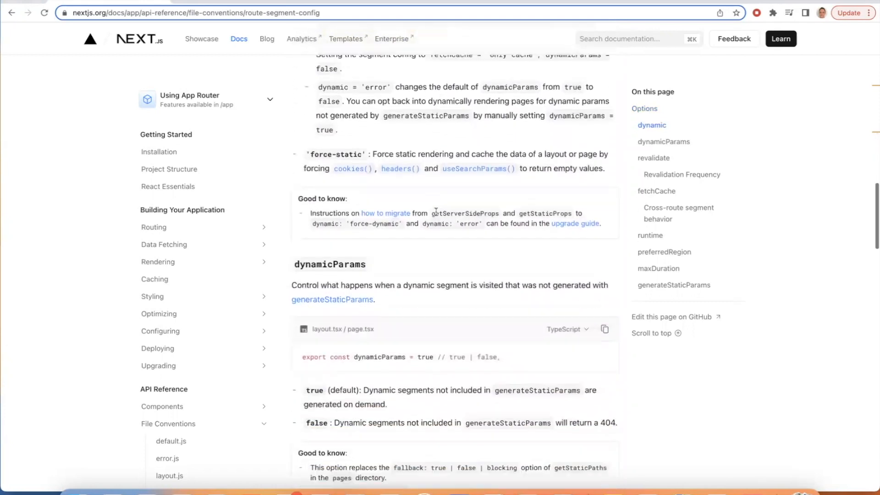
scroll(down, 3)
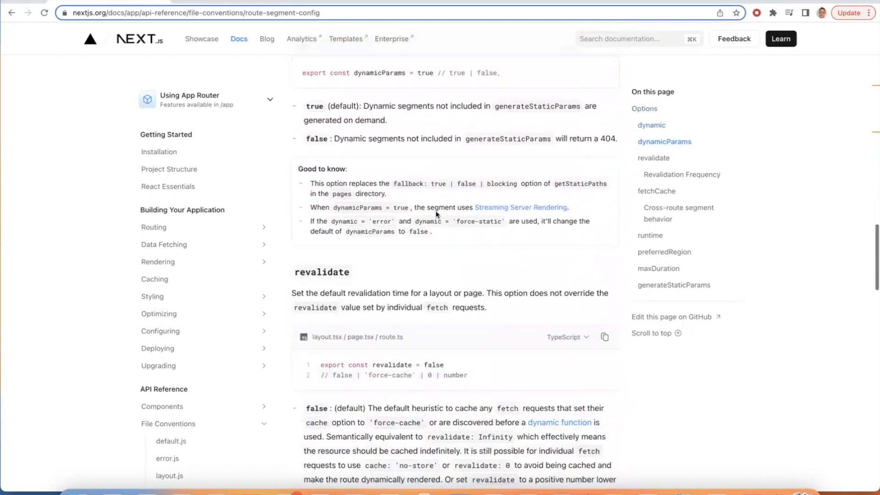
scroll(down, 3)
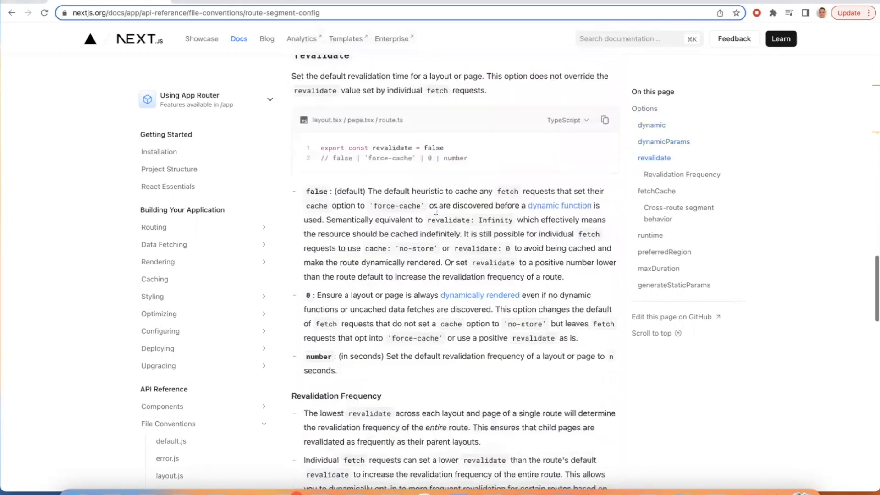
scroll(down, 3)
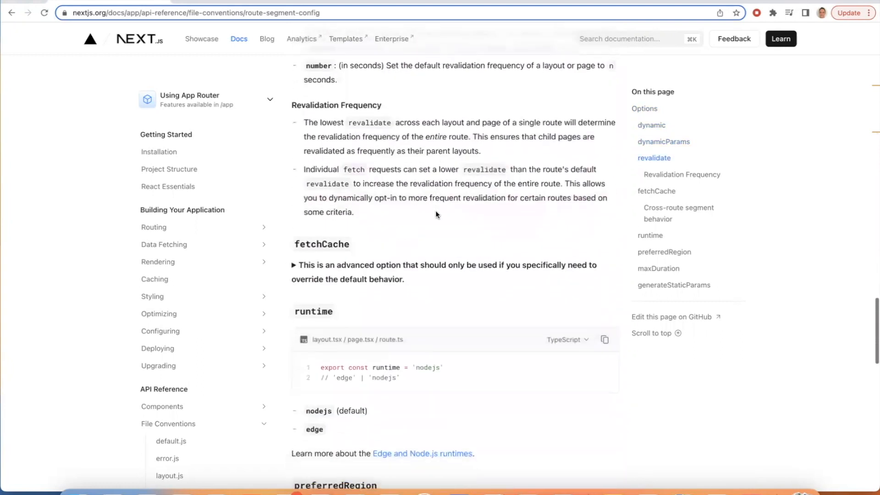
scroll(down, 3)
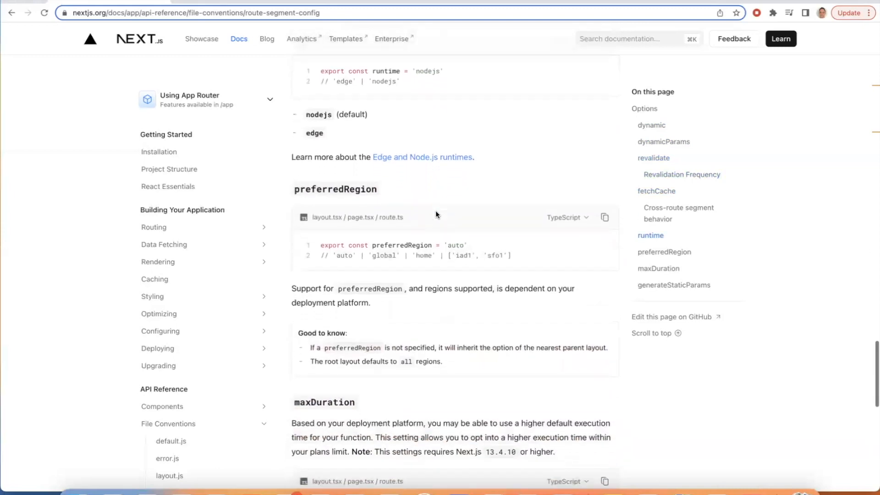
scroll(down, 3)
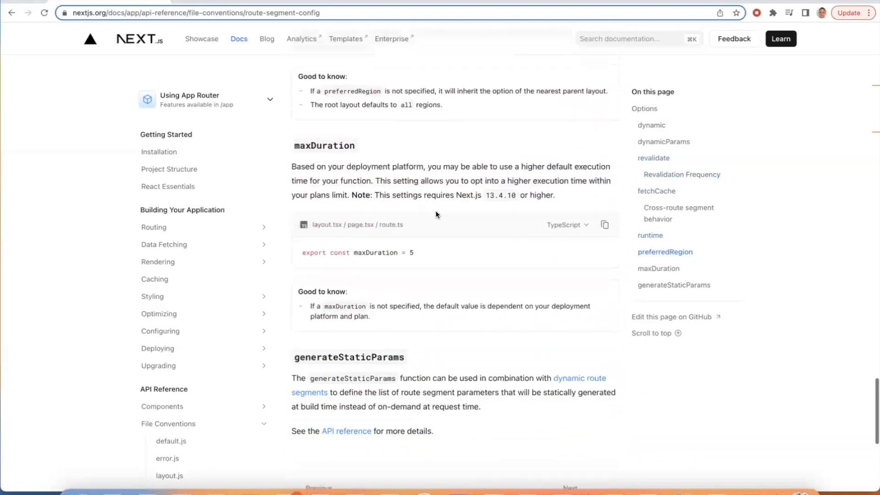
scroll(down, 3)
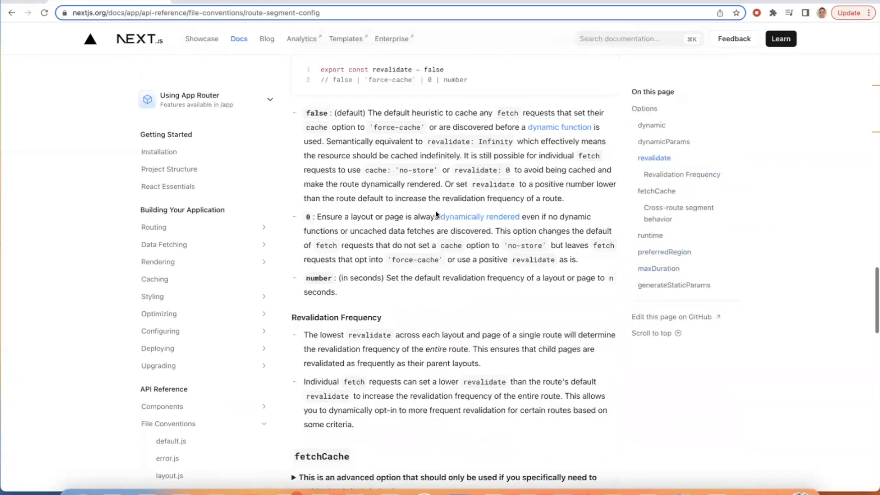
click(650, 125)
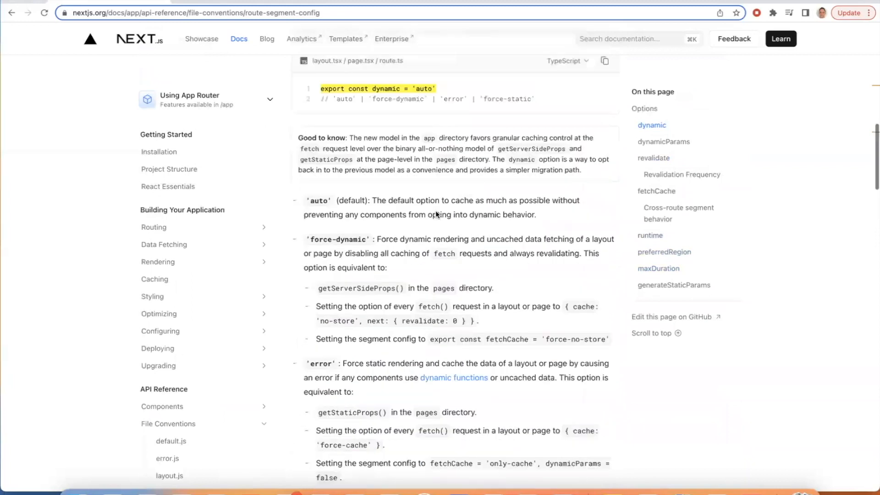